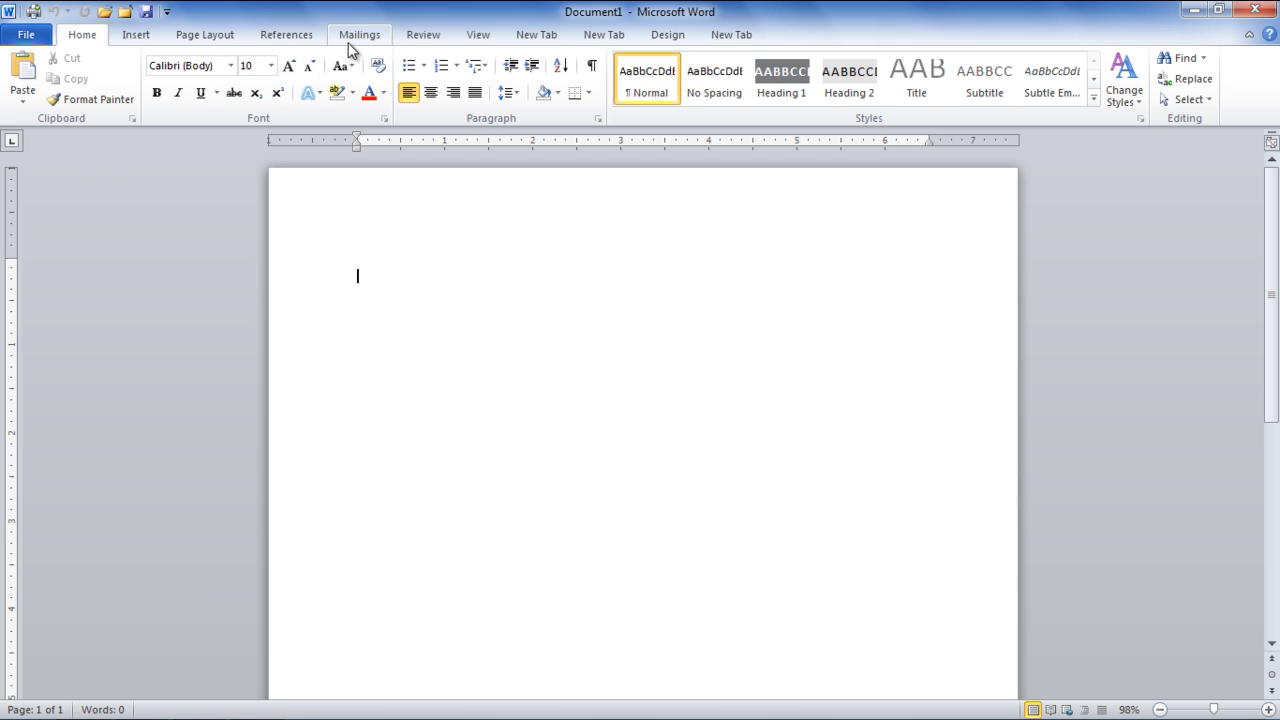
# - Open the Start Mail Merge document-type list on the Mailings tab
pyautogui.click(359, 34)
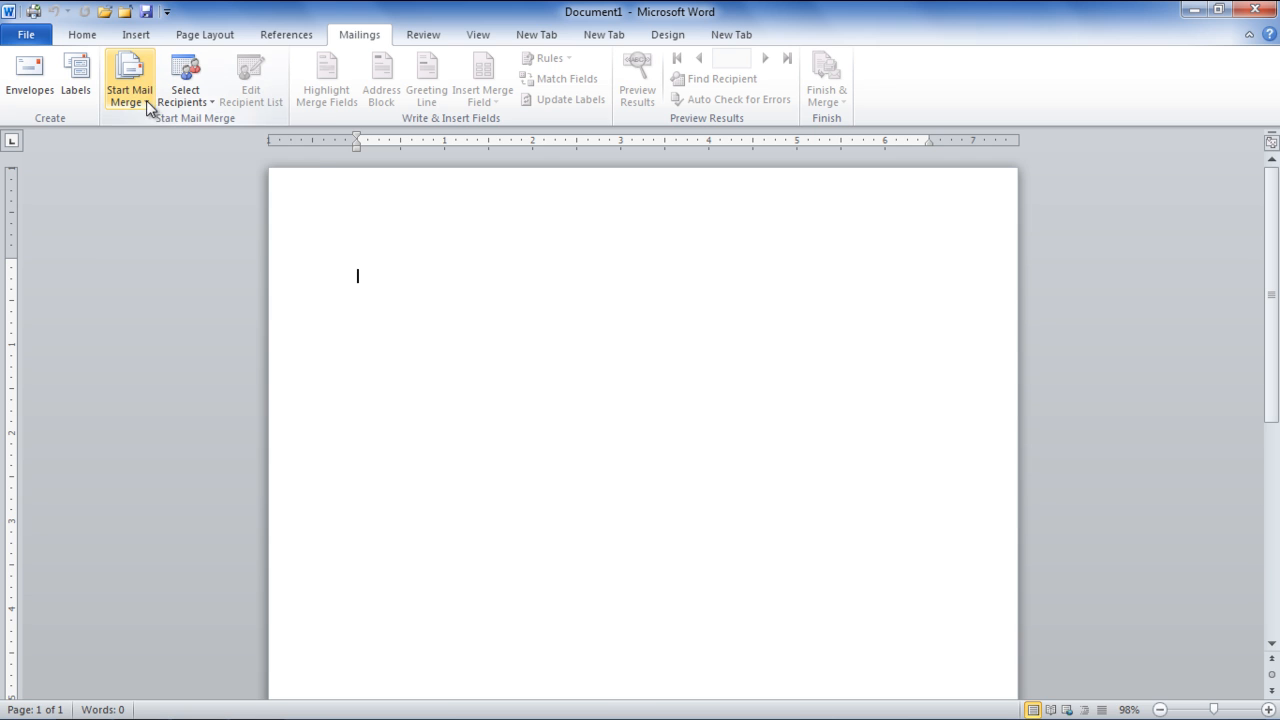
pyautogui.click(129, 78)
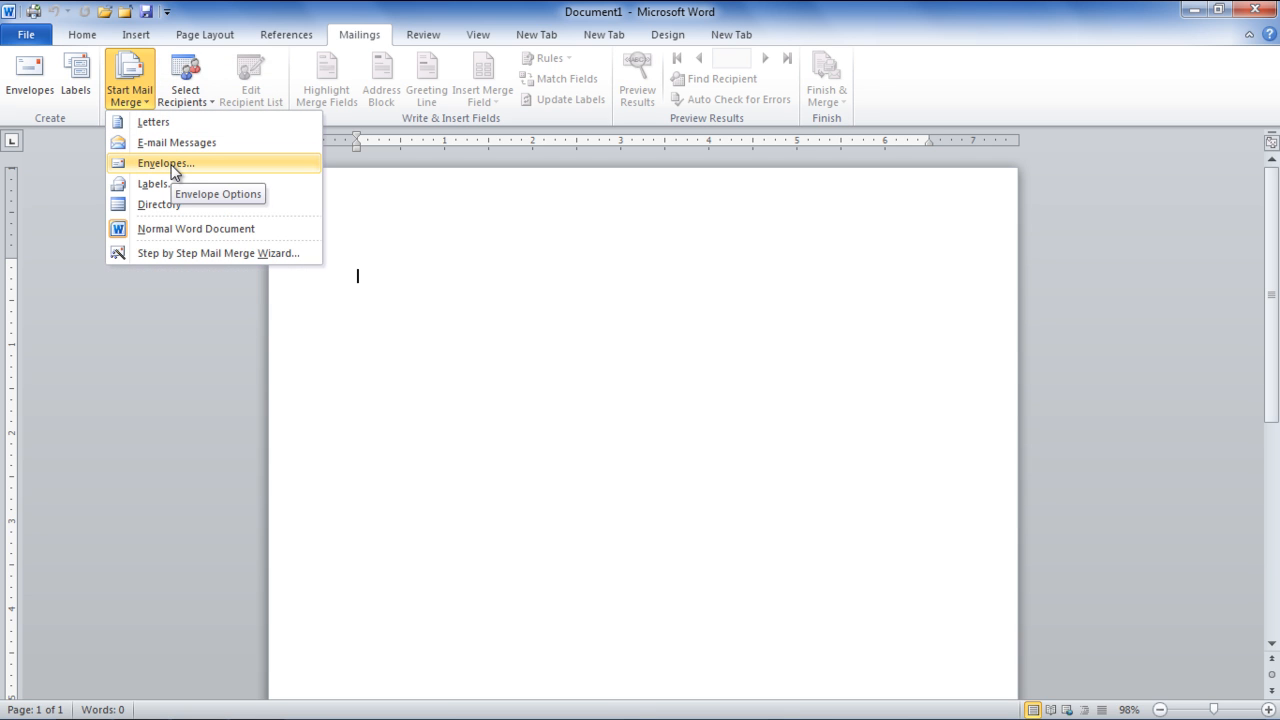
# - Choose Envelopes as the merge document, showing Size 10 in Envelope Options
pyautogui.click(165, 163)
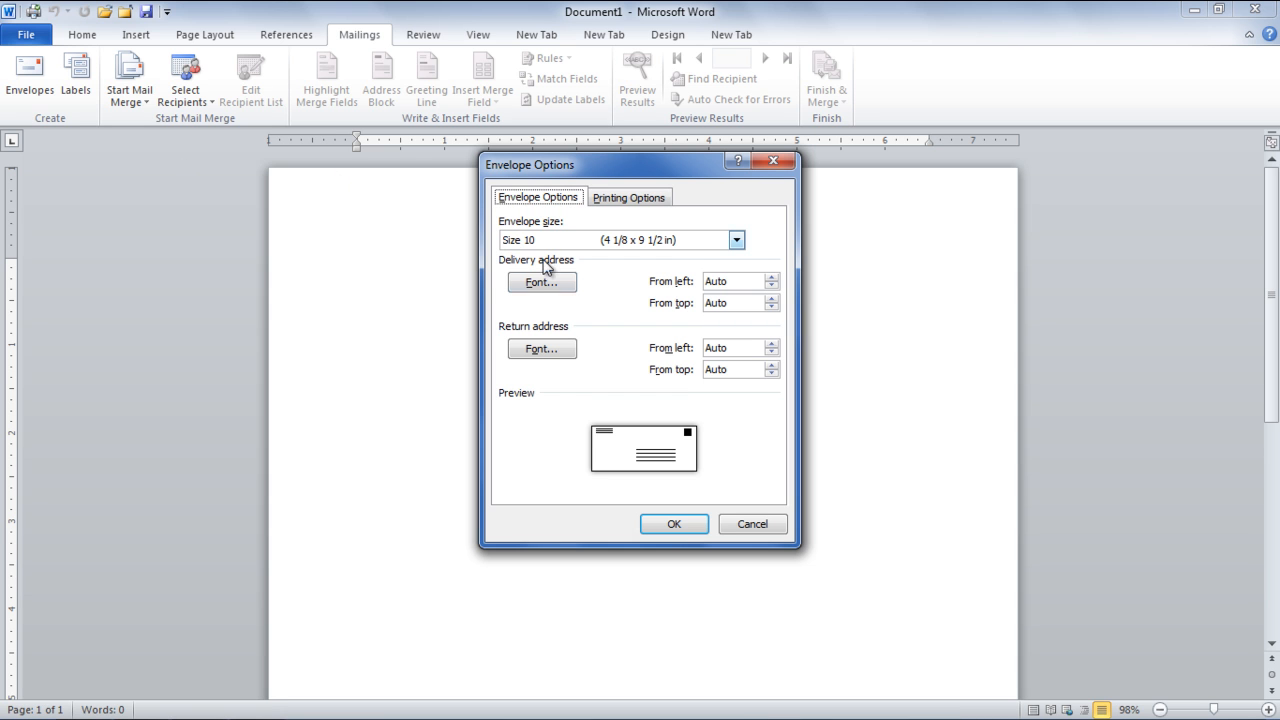
pyautogui.moveTo(730, 303)
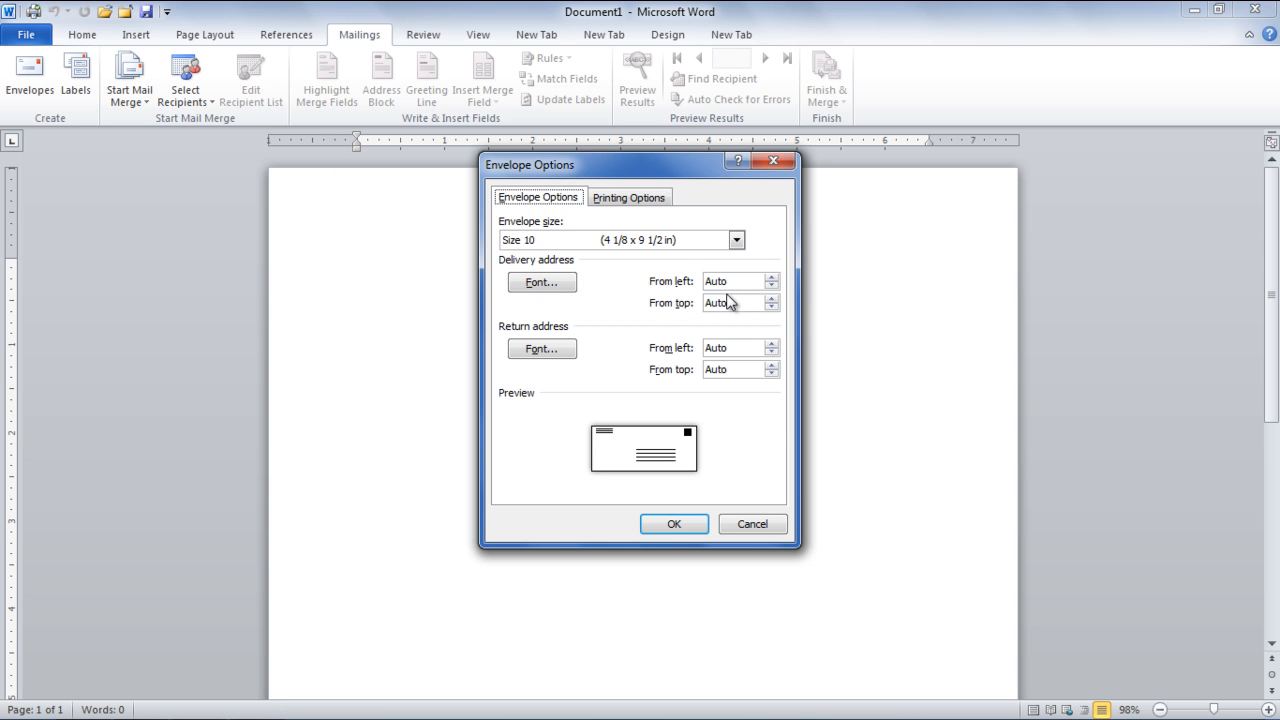
pyautogui.moveTo(541, 348)
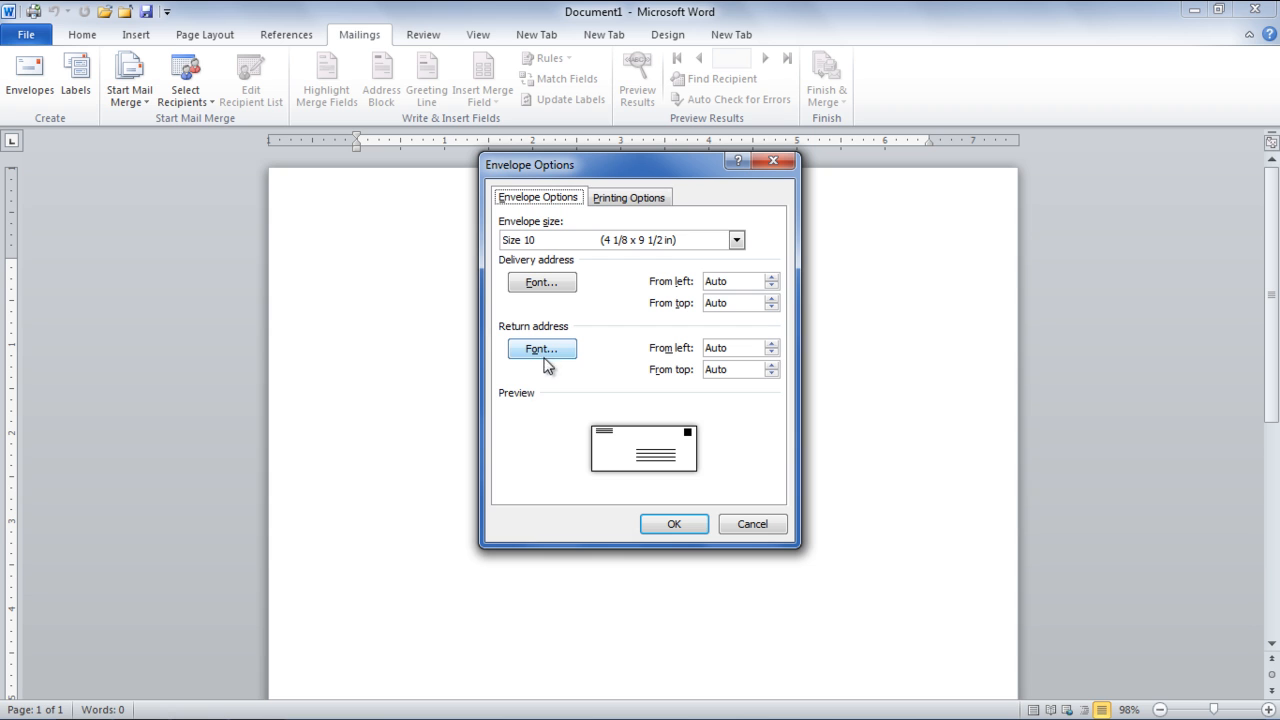
pyautogui.moveTo(672, 441)
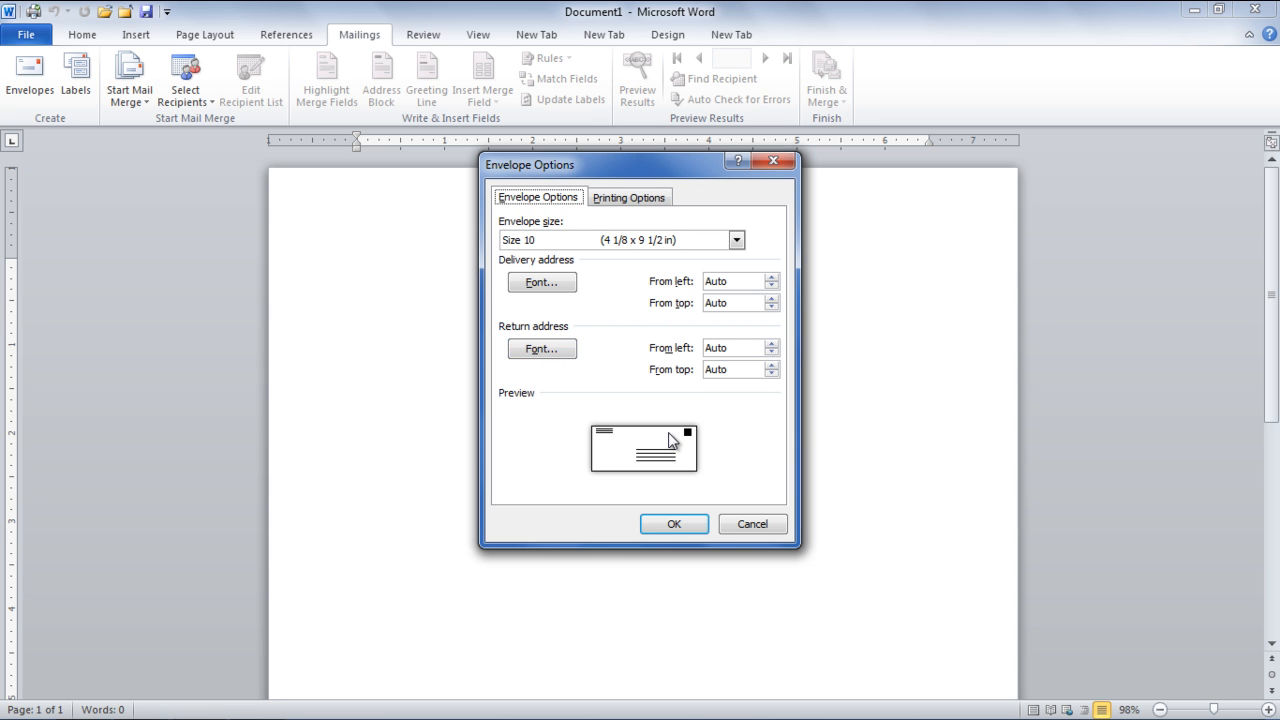
pyautogui.moveTo(677, 441)
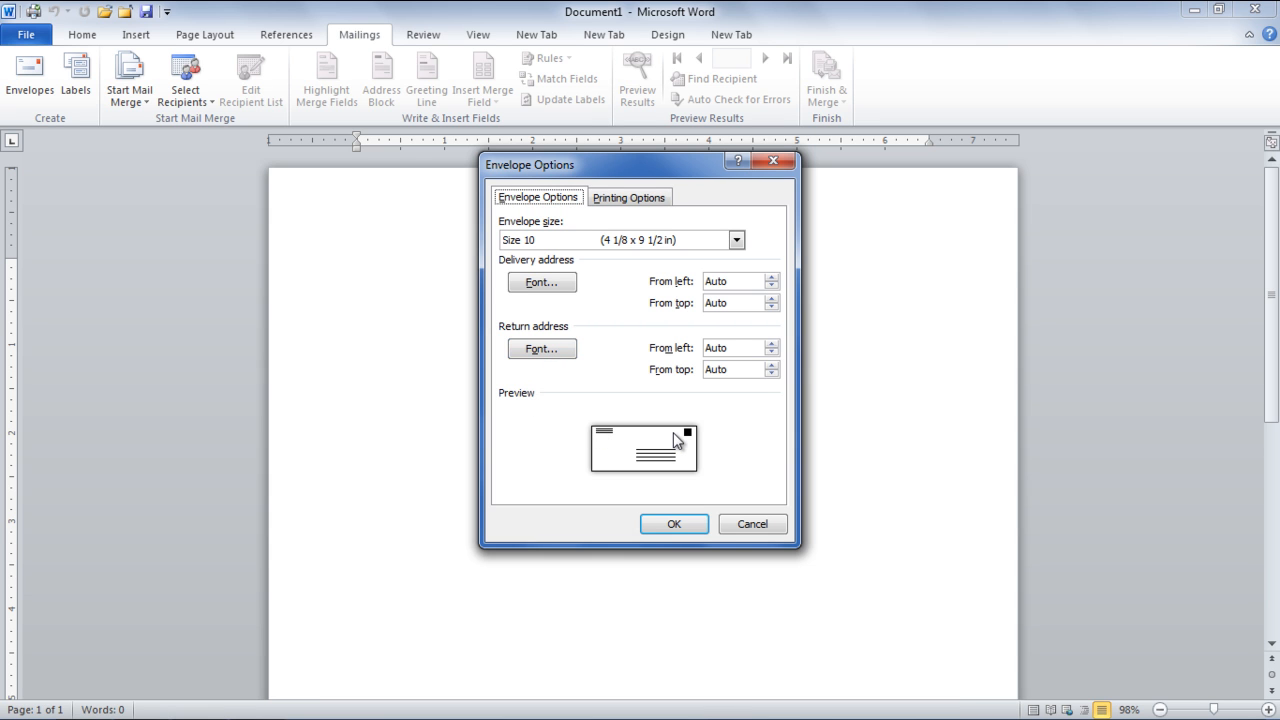
pyautogui.moveTo(560, 487)
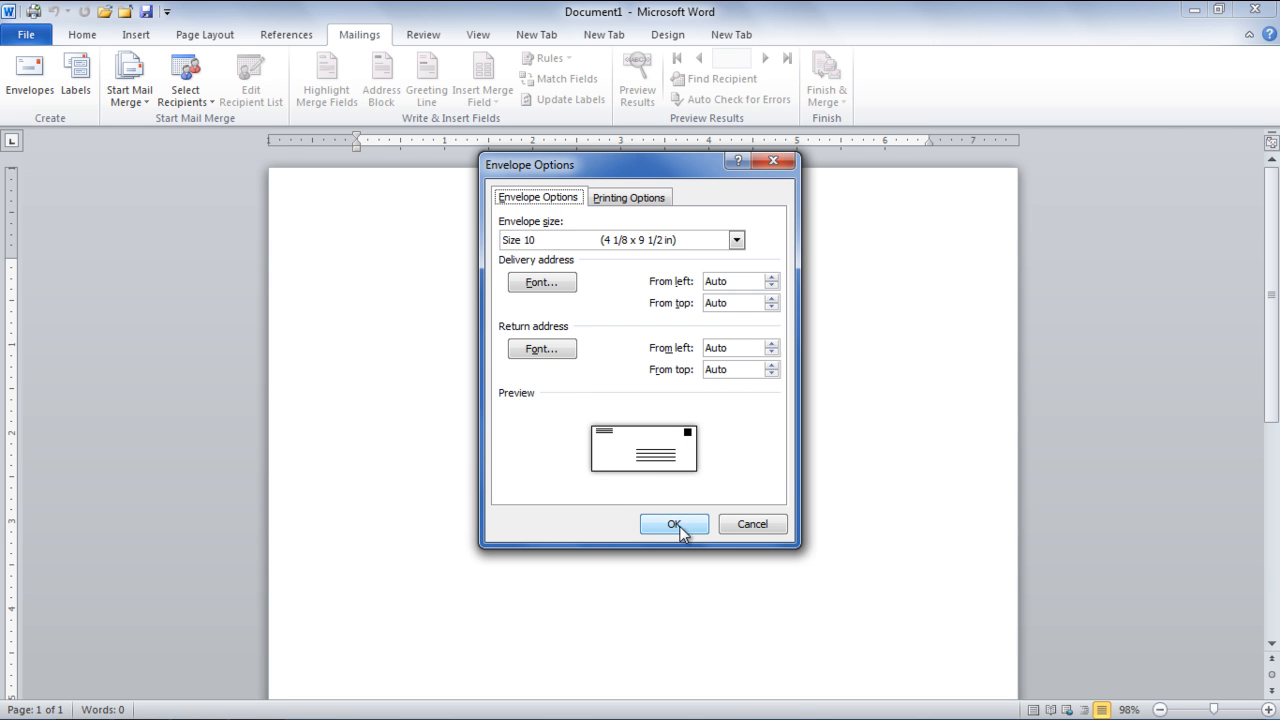
# - Apply the Size 10 envelope and type the four-line return address at its top-left
pyautogui.click(674, 524)
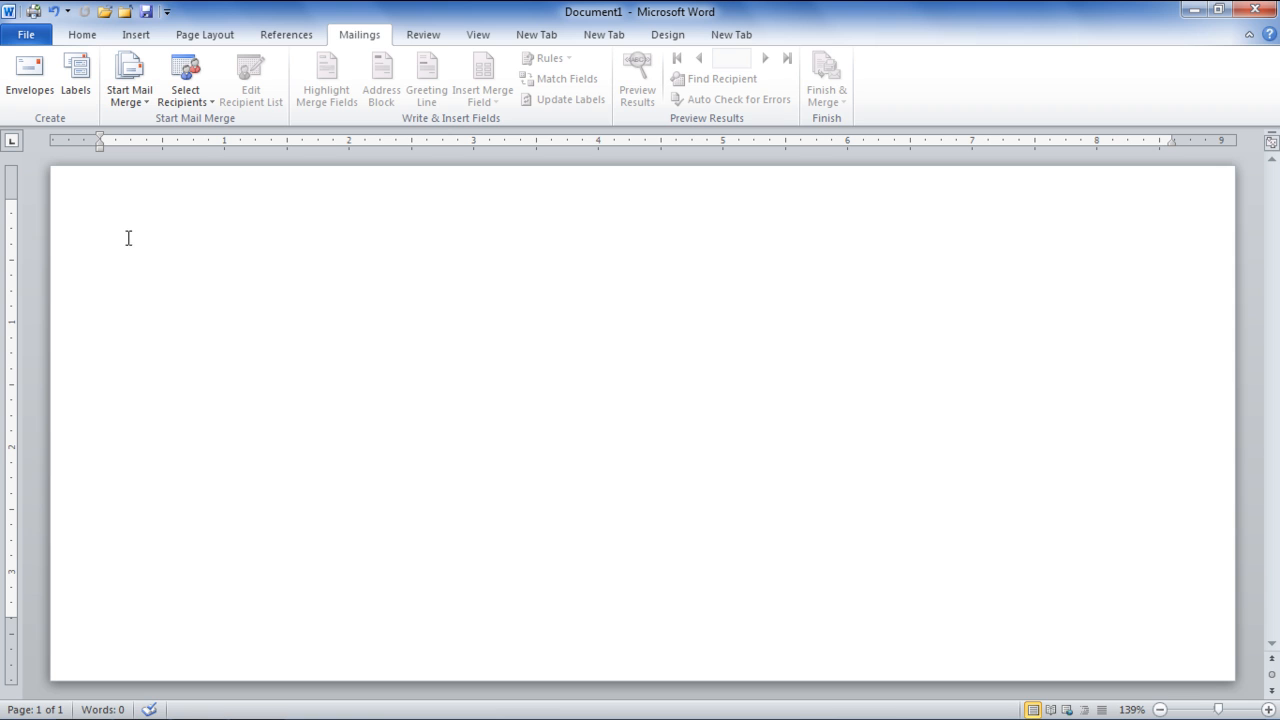
pyautogui.click(101, 208)
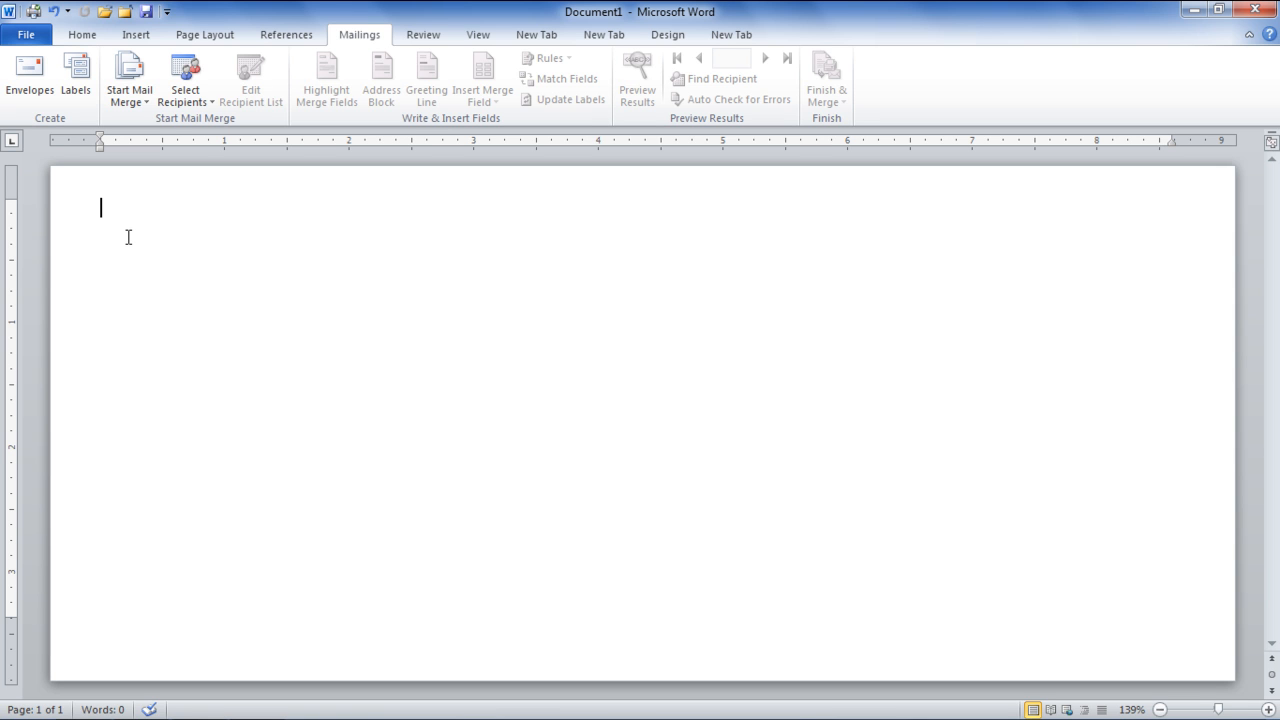
pyautogui.write(')')
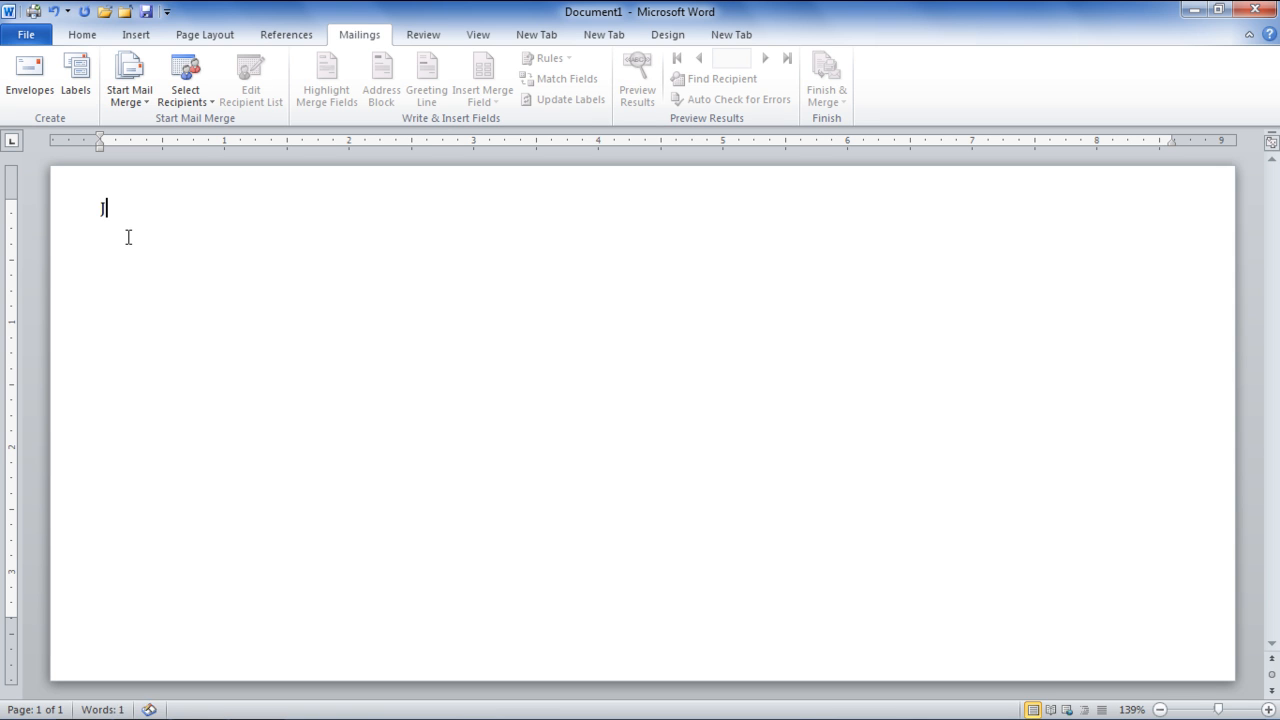
pyautogui.write('John Smith')
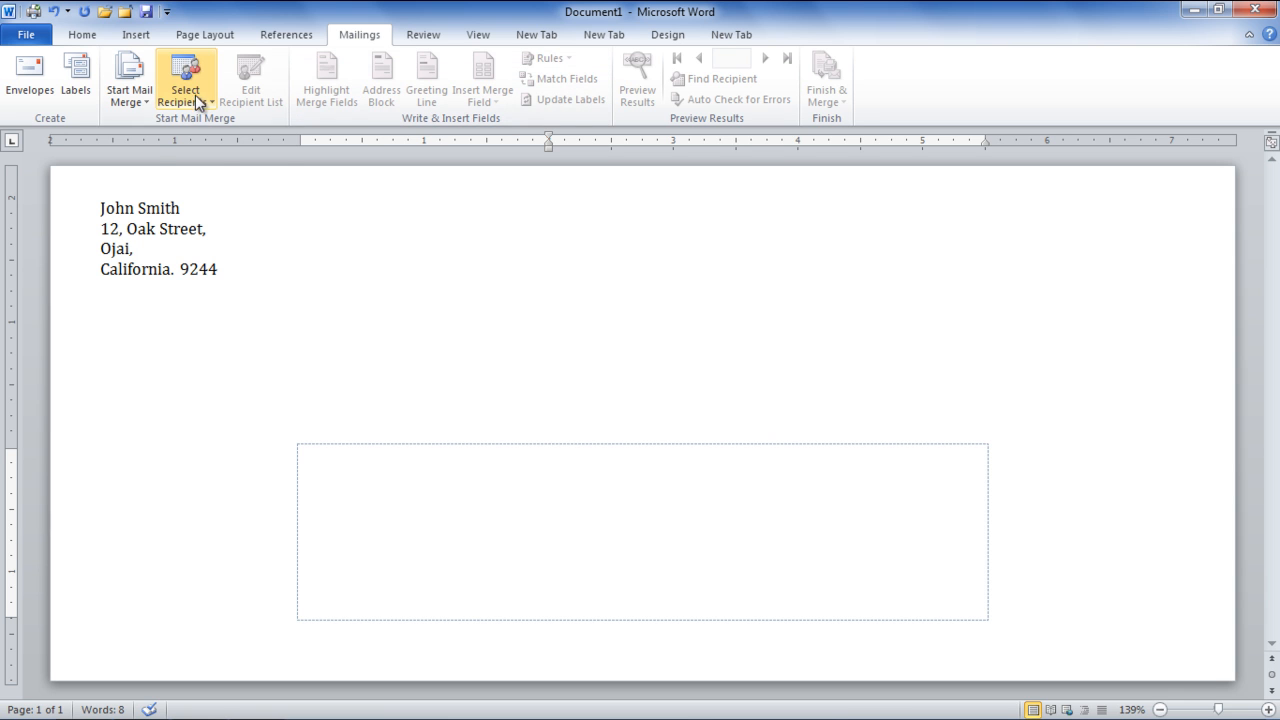
# - Attach 'contacts for letter.docx' from Documents as the existing recipient list
pyautogui.click(185, 78)
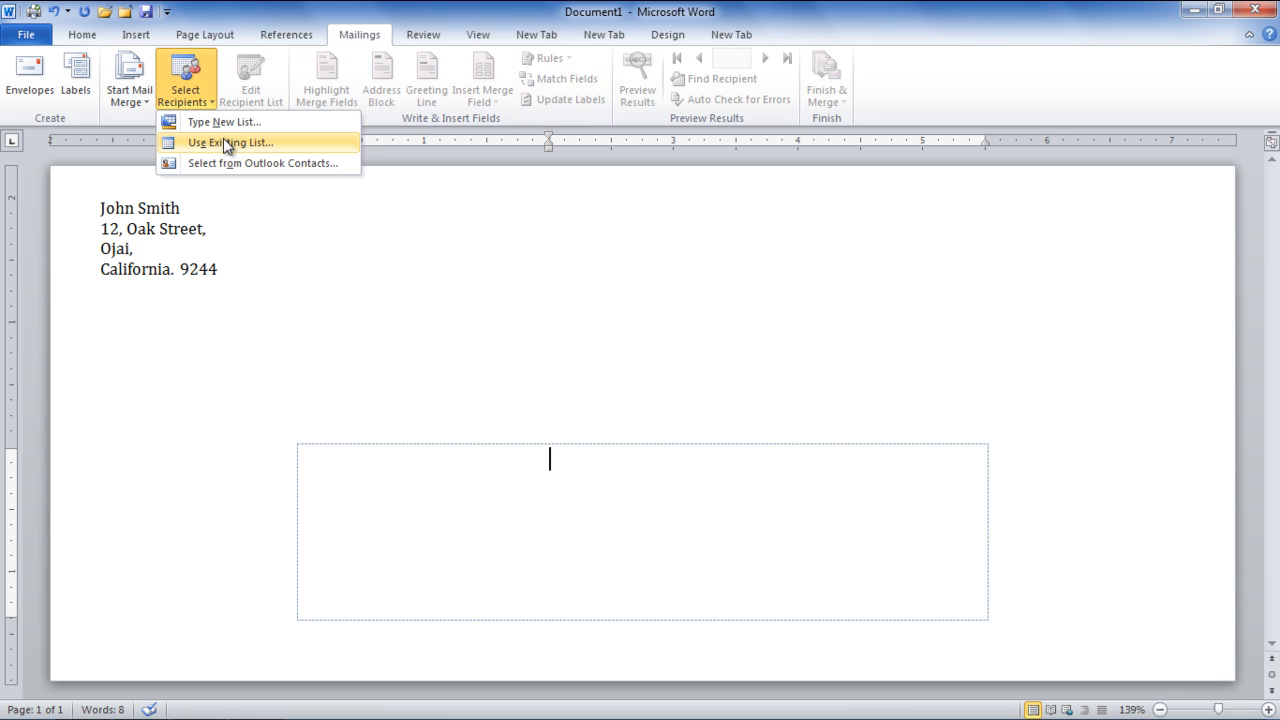
pyautogui.click(229, 142)
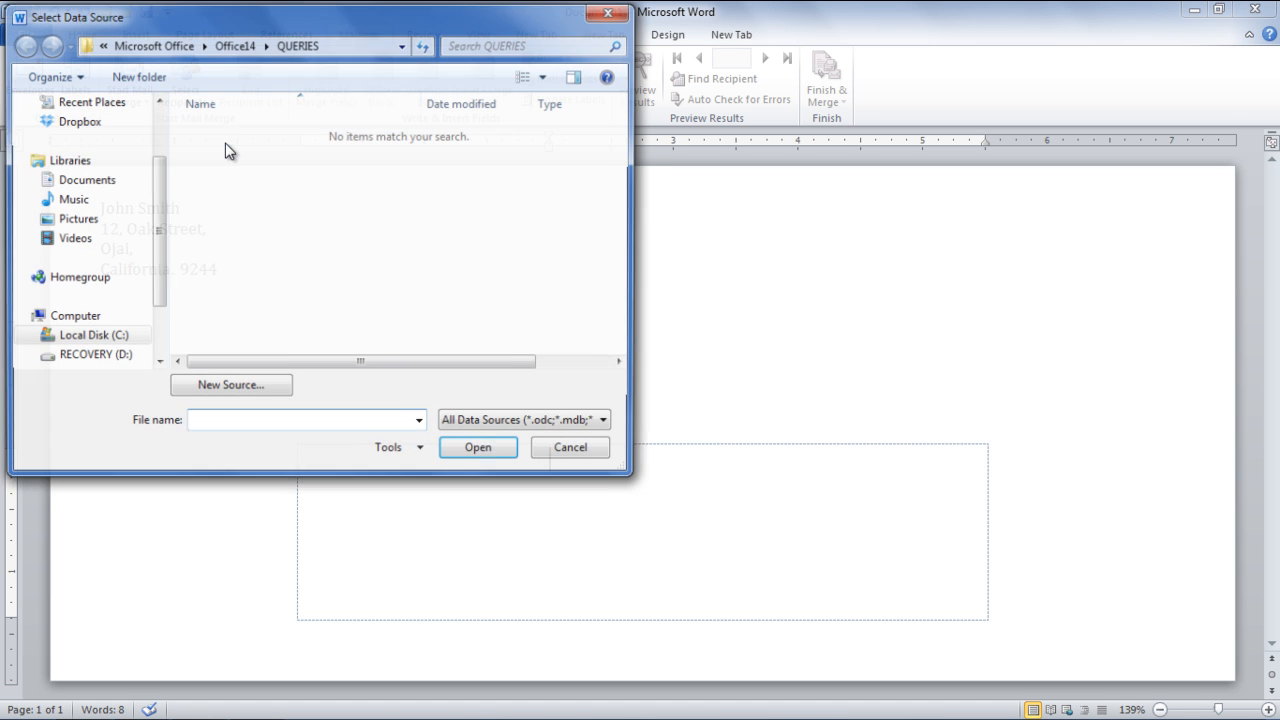
pyautogui.click(84, 179)
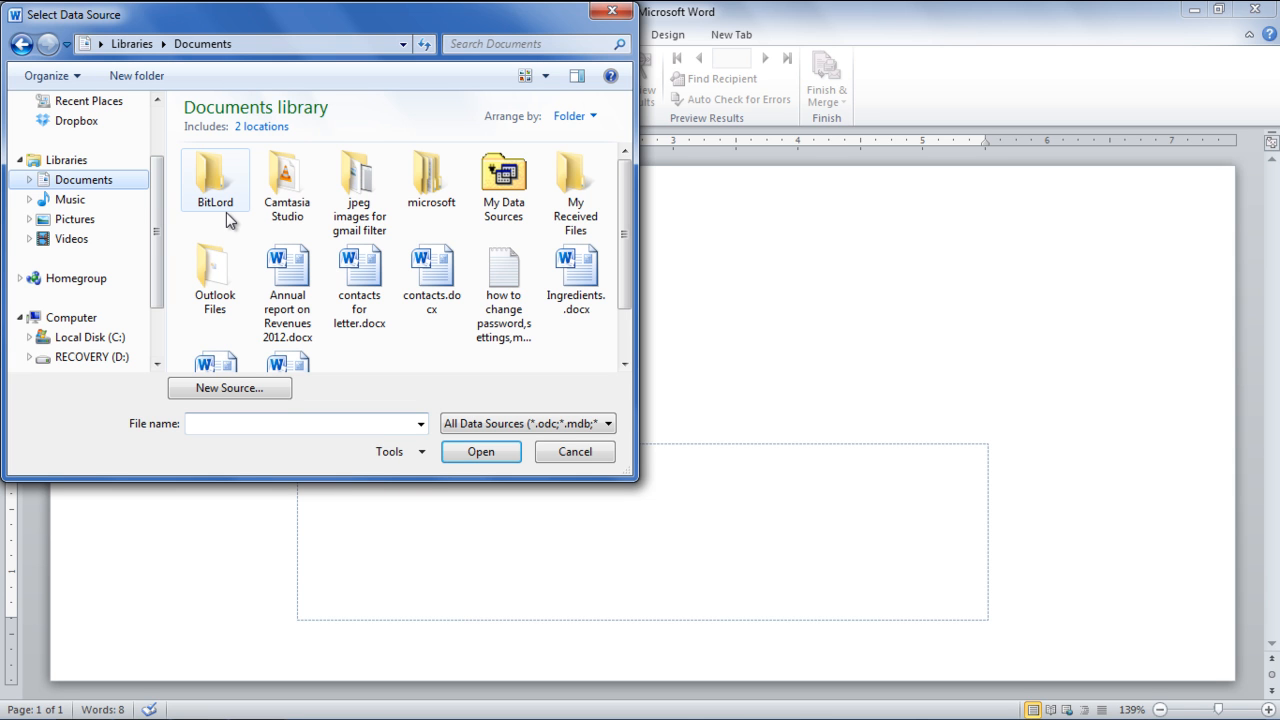
pyautogui.moveTo(255, 228)
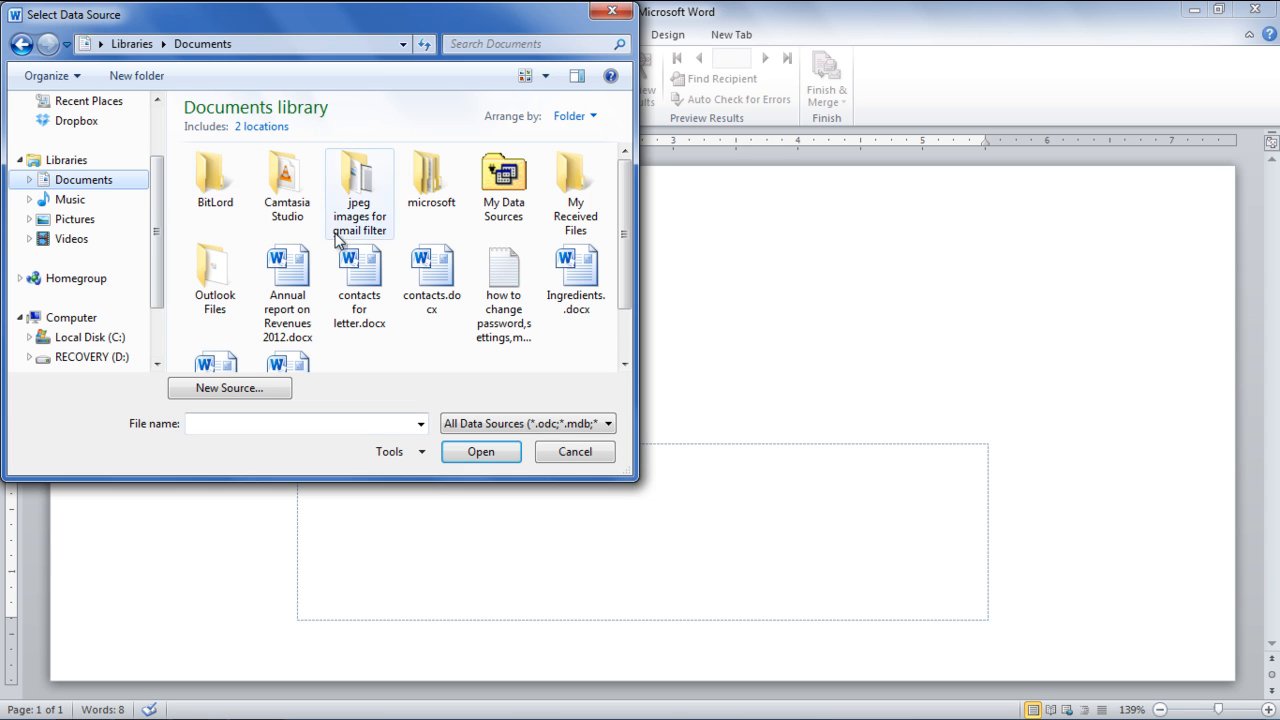
pyautogui.click(358, 280)
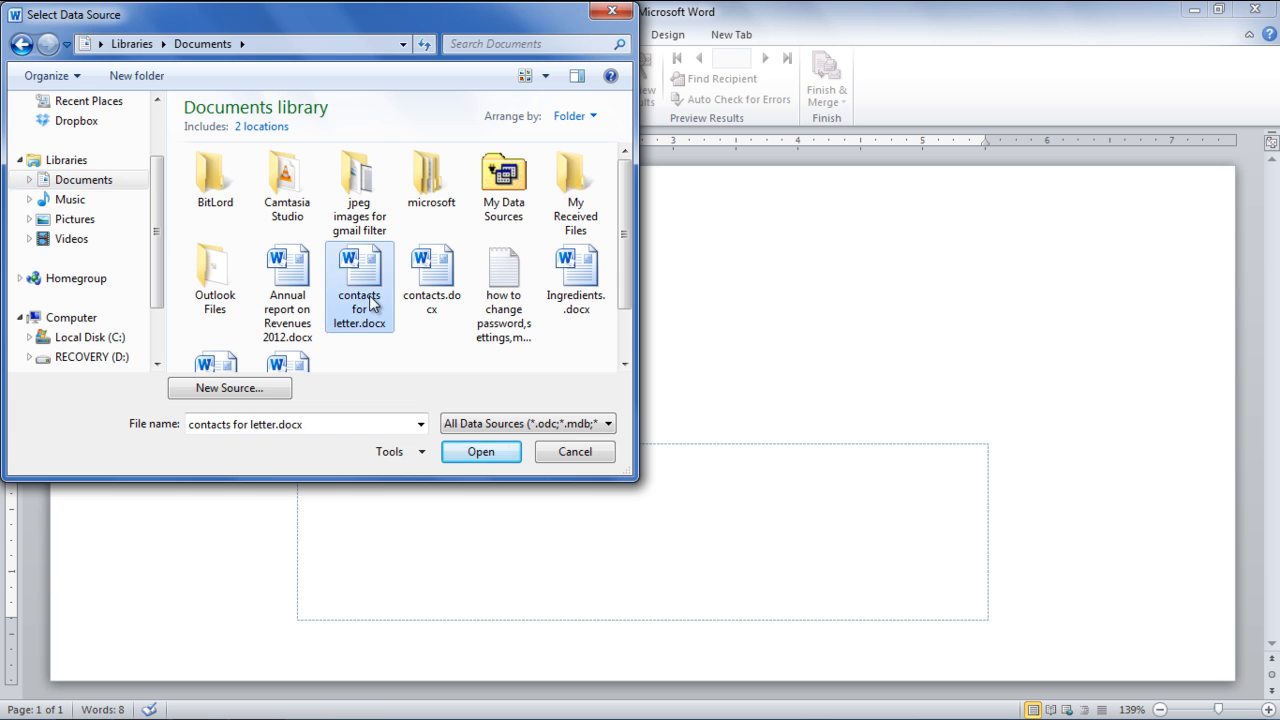
pyautogui.click(480, 451)
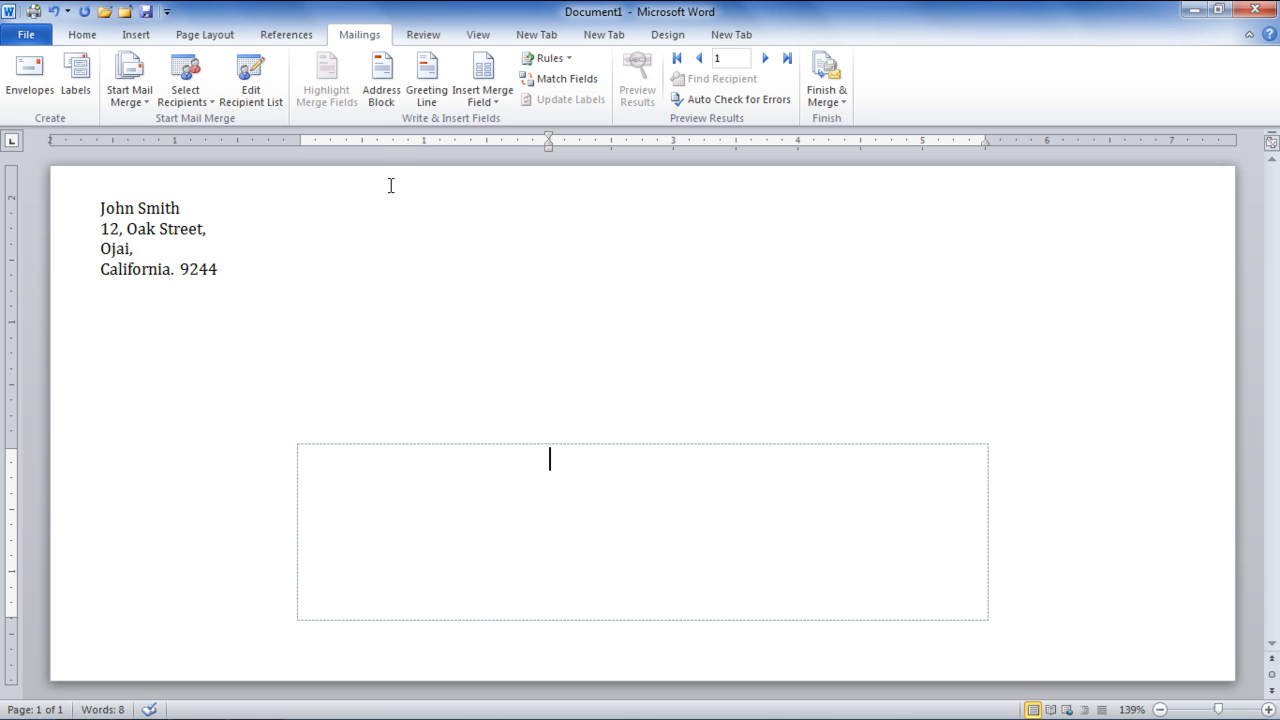
# - Insert an Address Block field with the default name format into the delivery area
pyautogui.click(380, 79)
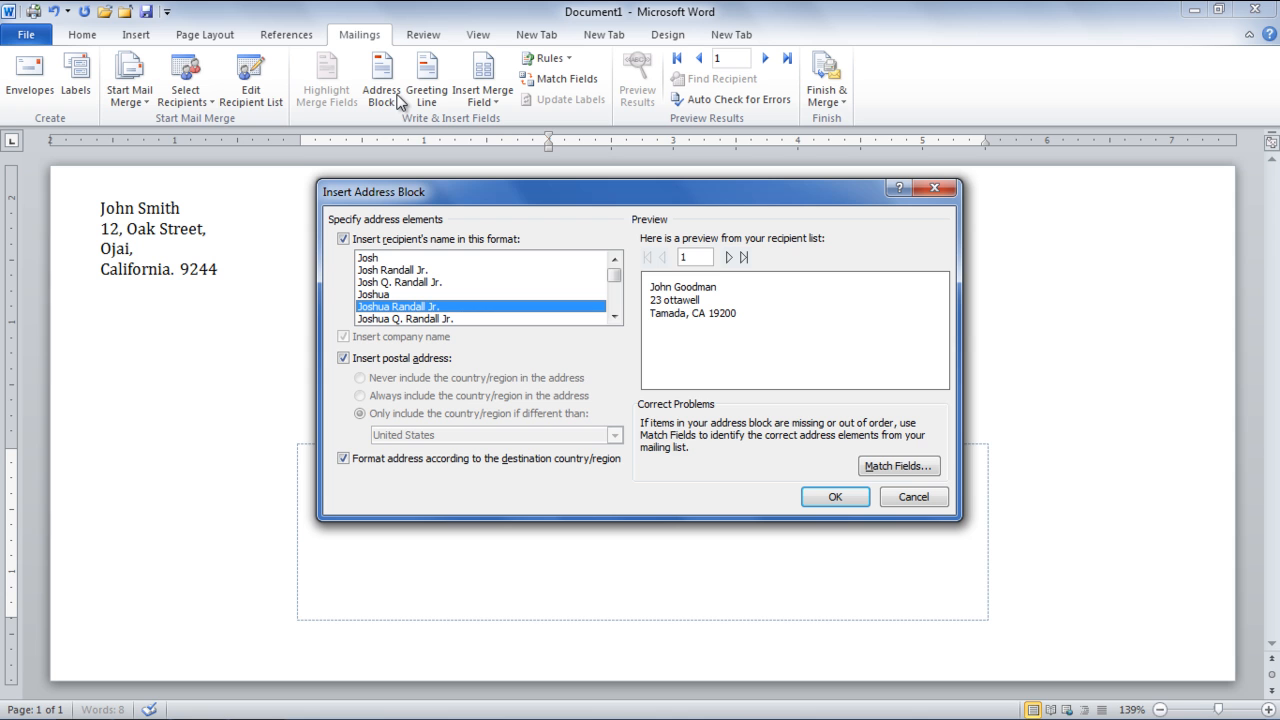
pyautogui.moveTo(390, 232)
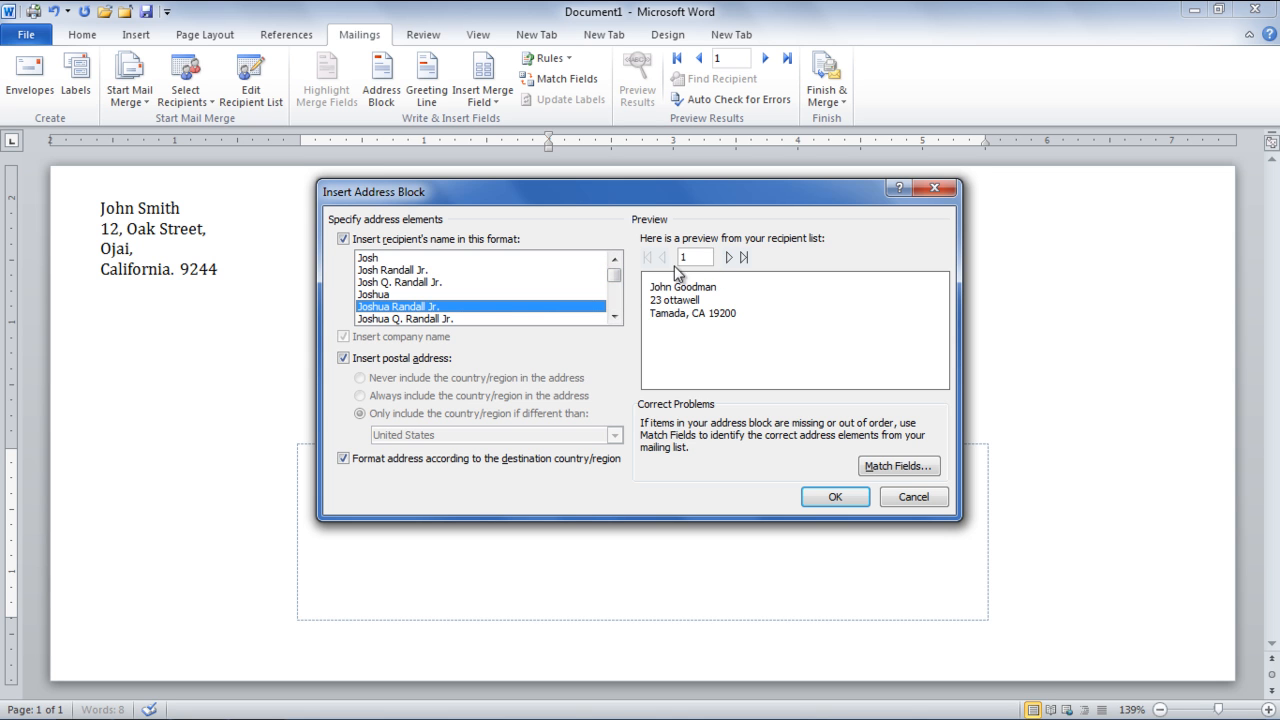
pyautogui.moveTo(427, 409)
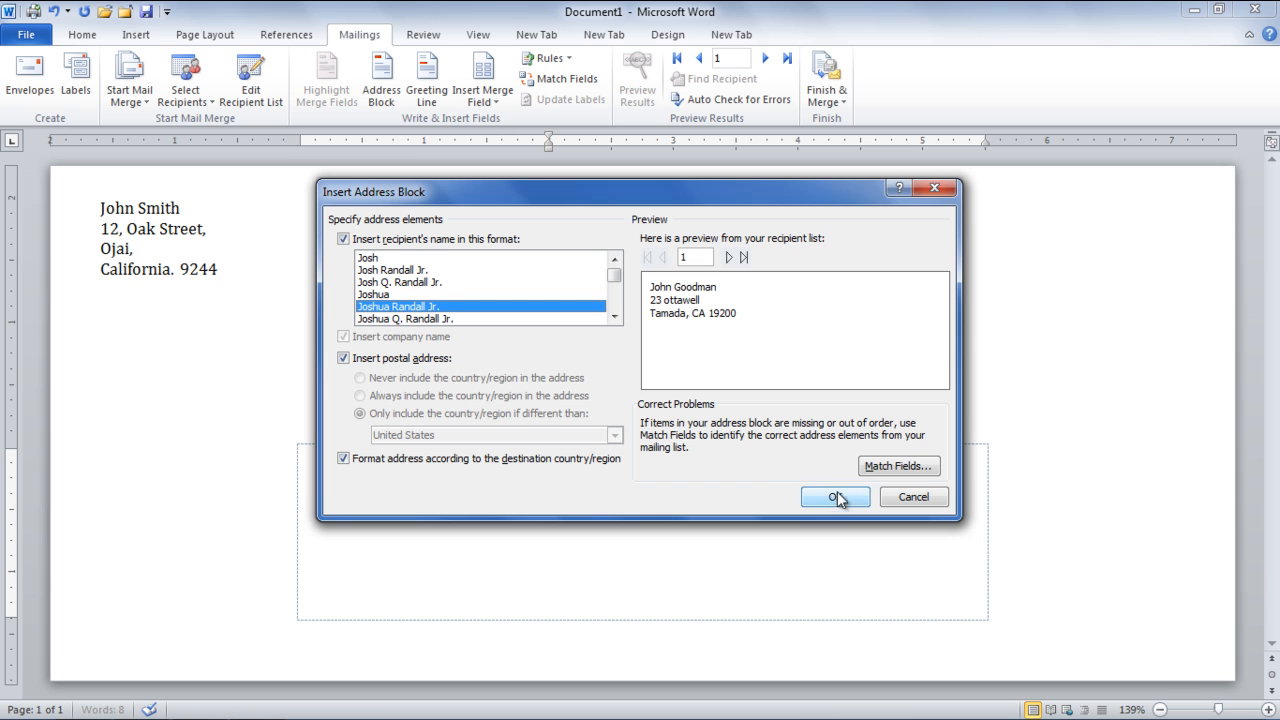
pyautogui.click(829, 497)
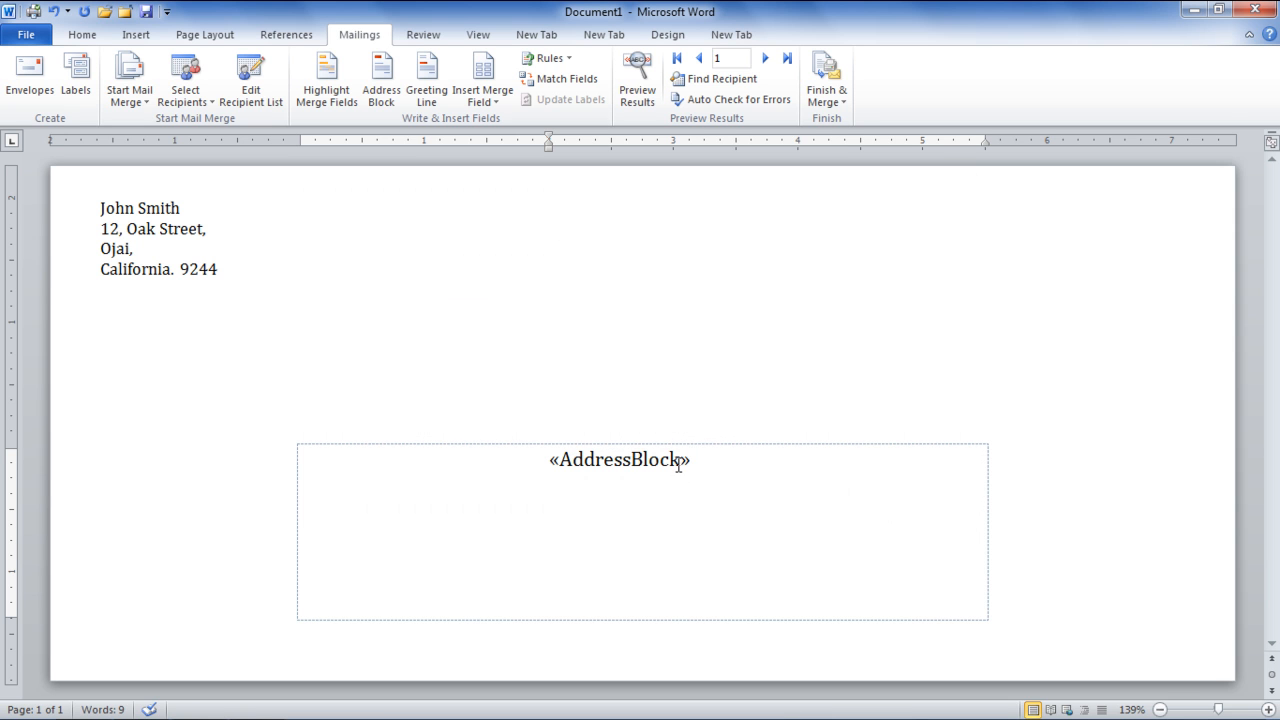
pyautogui.click(637, 80)
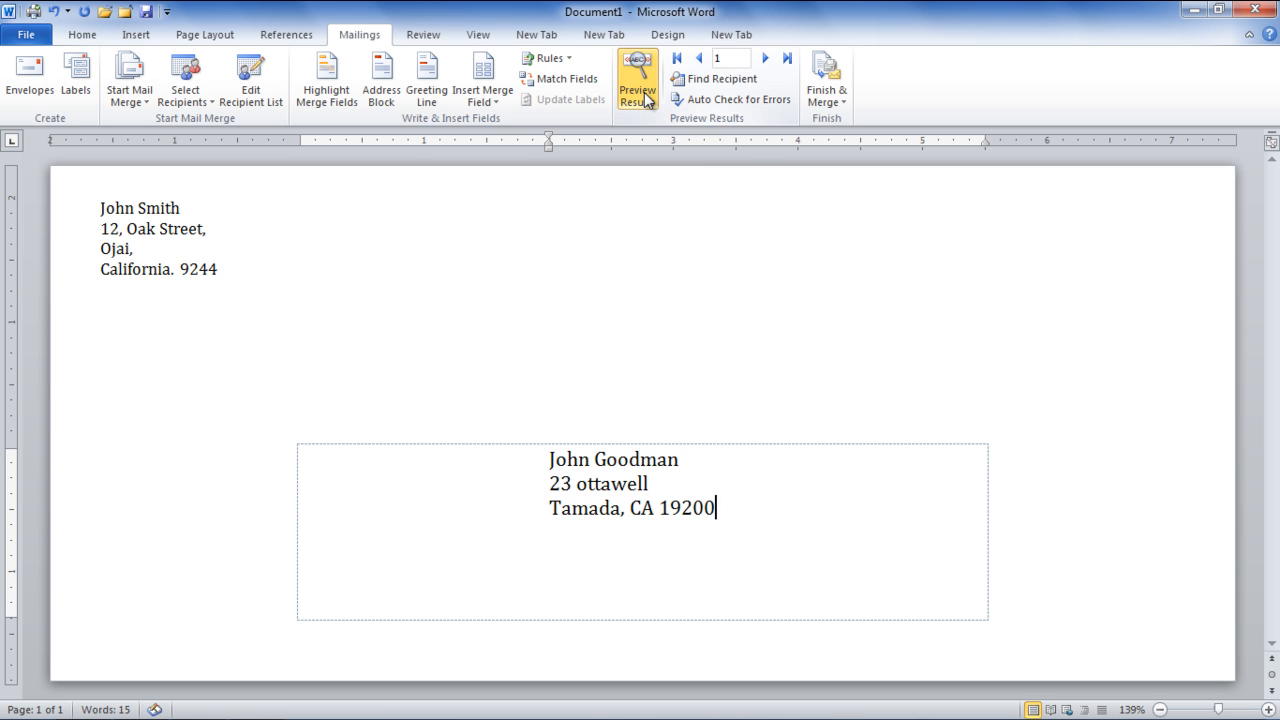
pyautogui.click(765, 57)
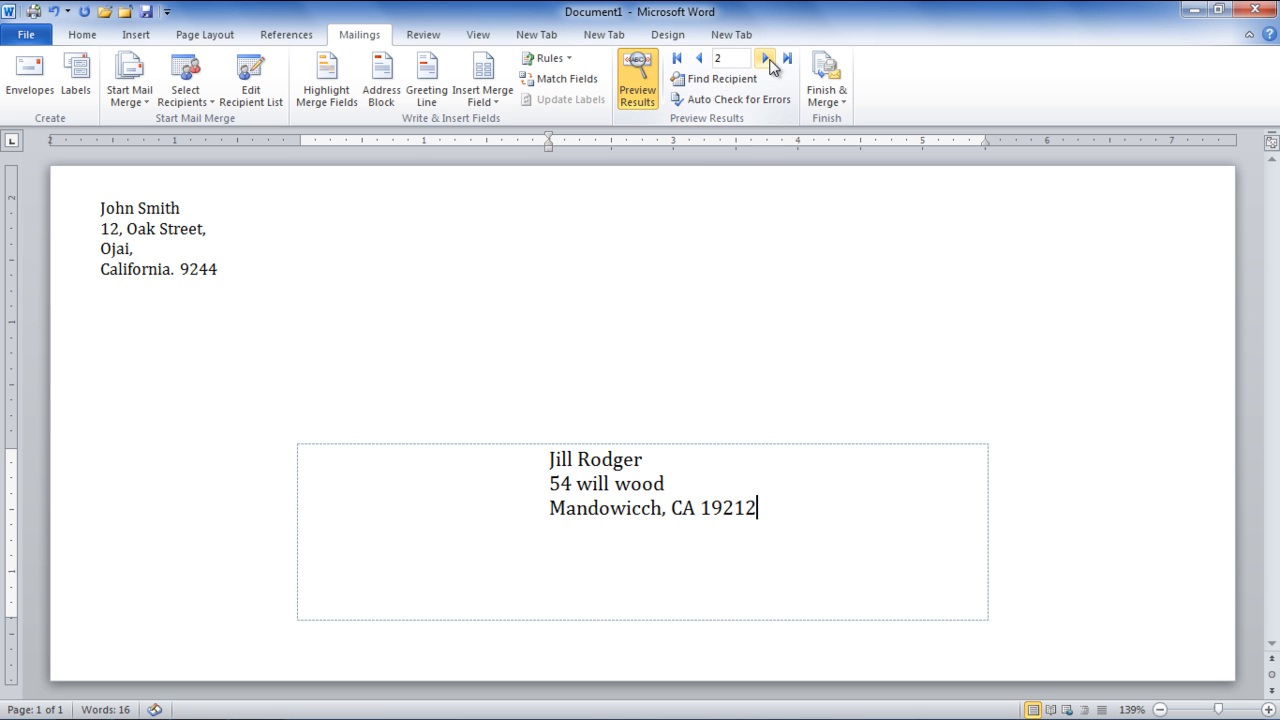
pyautogui.click(129, 78)
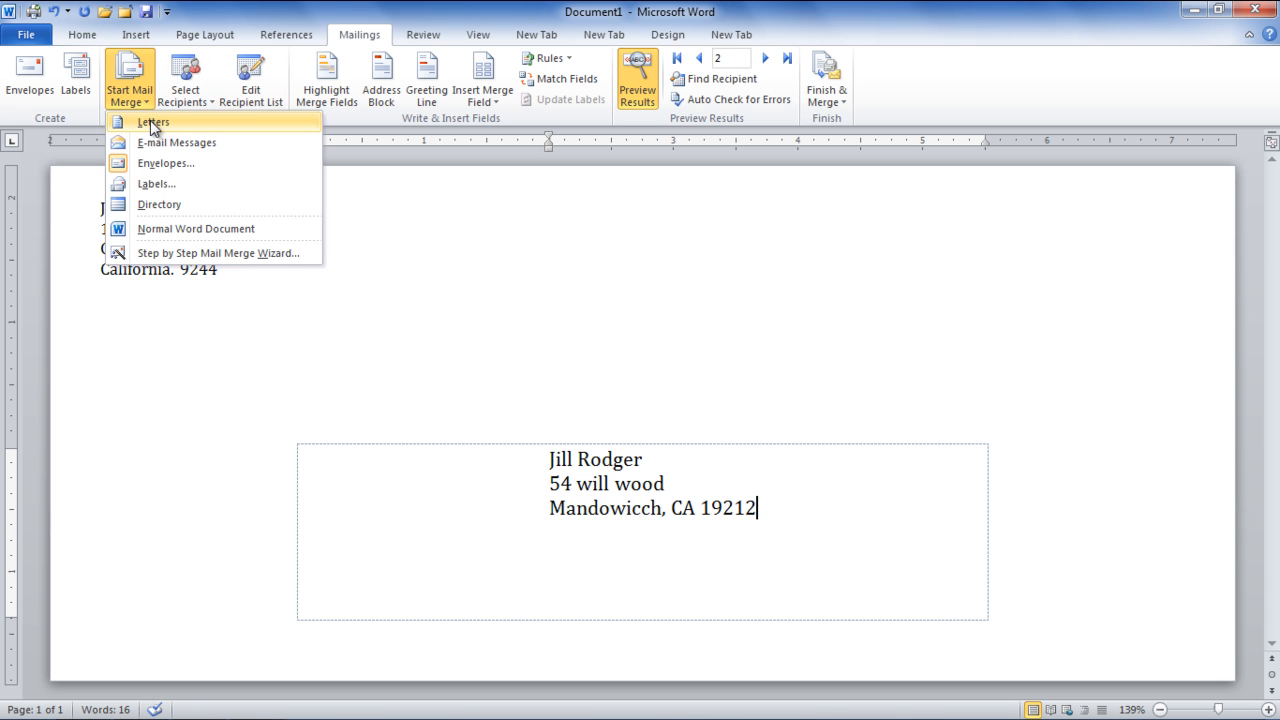
pyautogui.moveTo(171, 184)
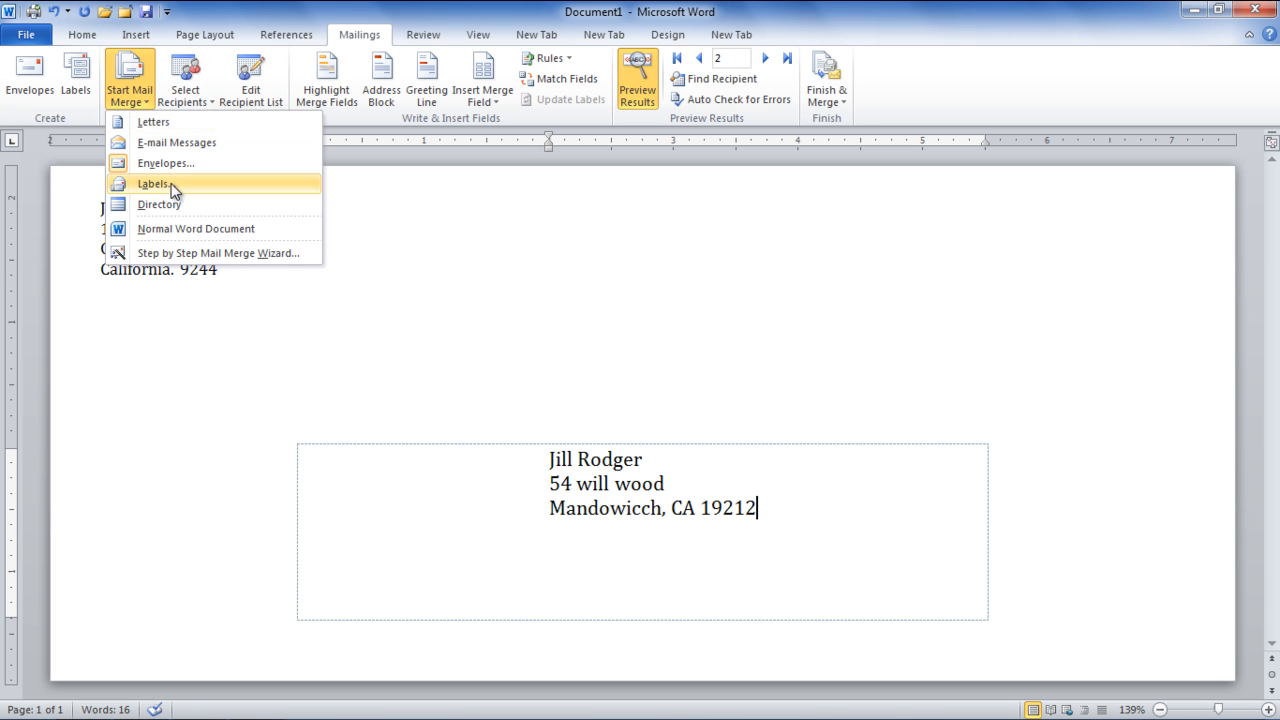
# - Switch the merge to labels with default label options, discarding the envelope contents
pyautogui.click(153, 183)
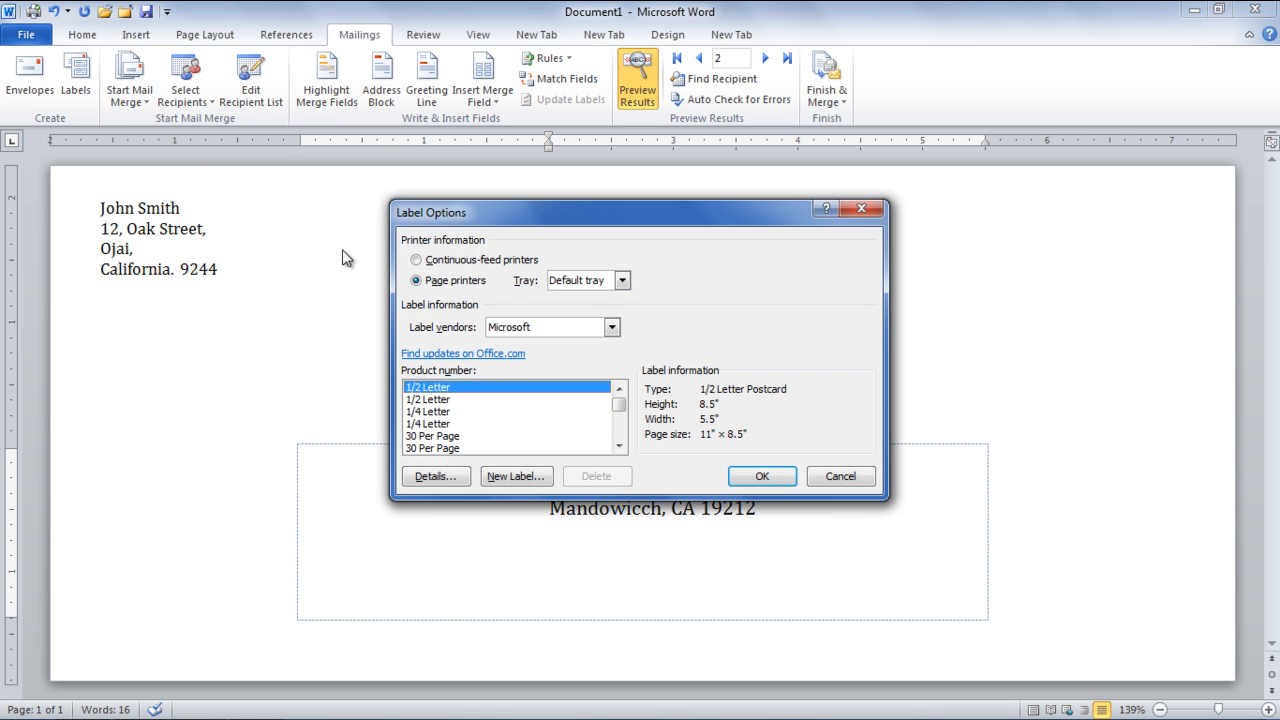
pyautogui.moveTo(456, 296)
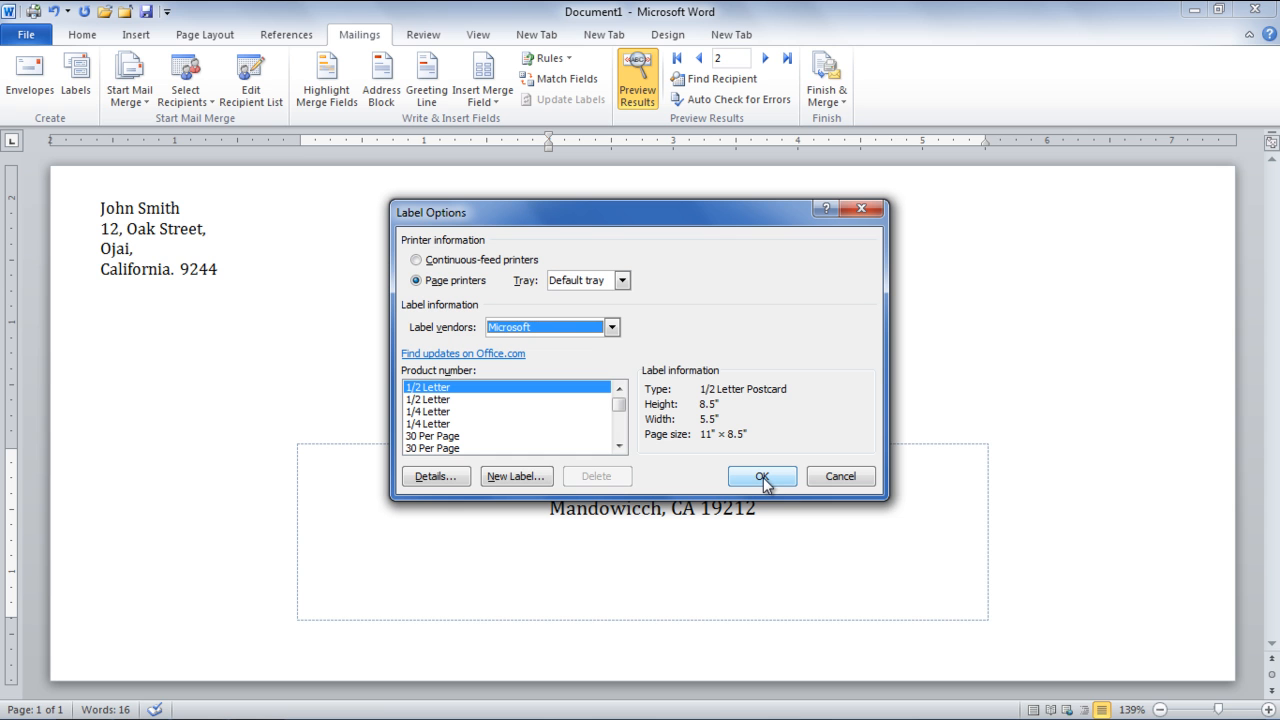
pyautogui.click(762, 476)
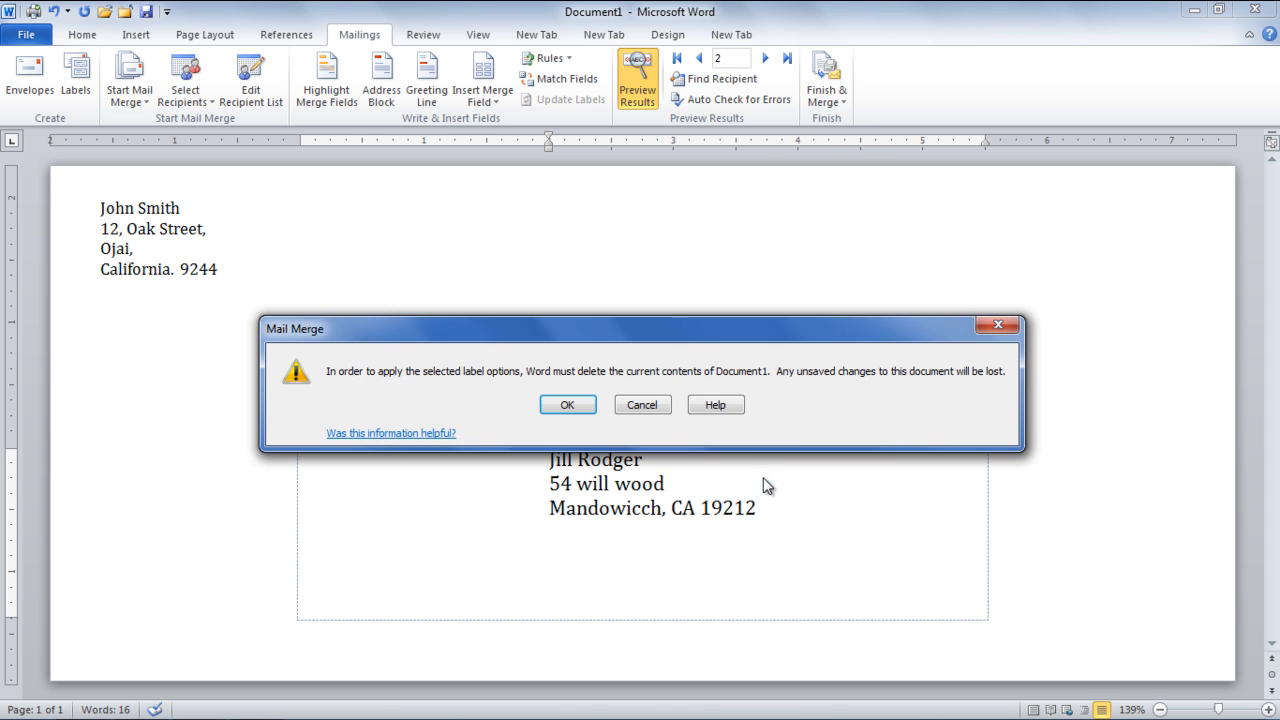
pyautogui.click(567, 404)
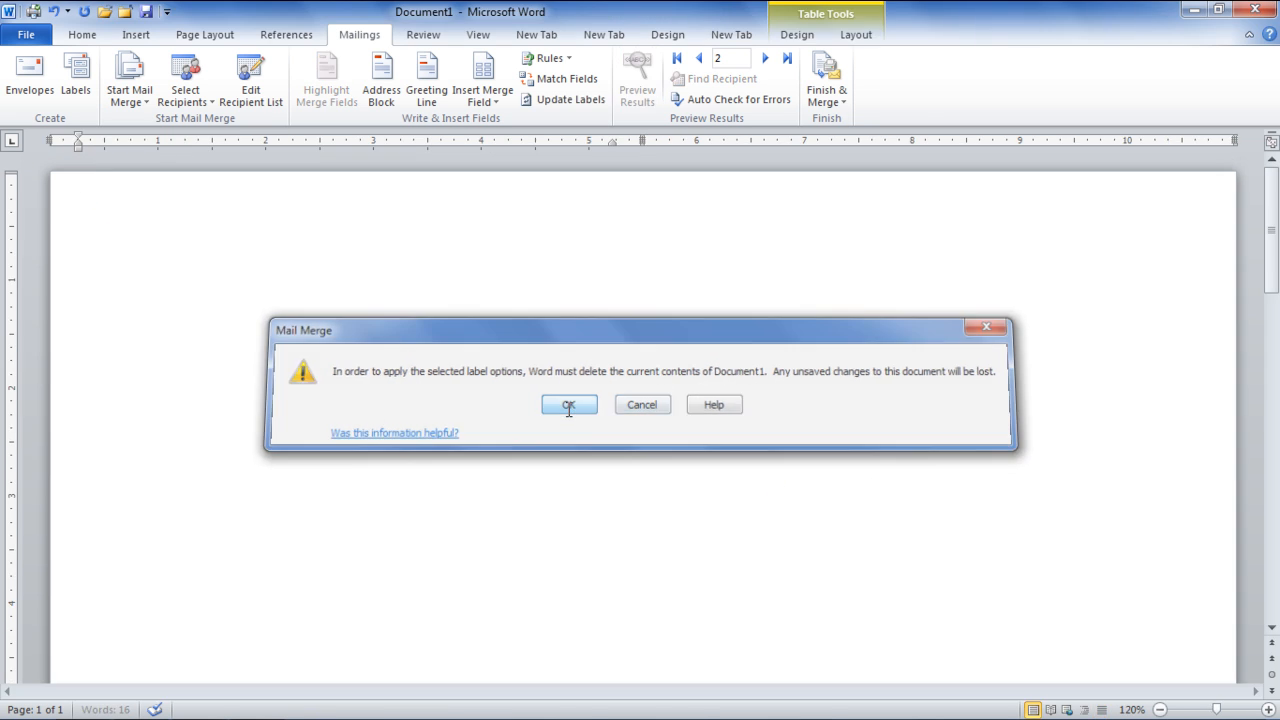
pyautogui.click(568, 404)
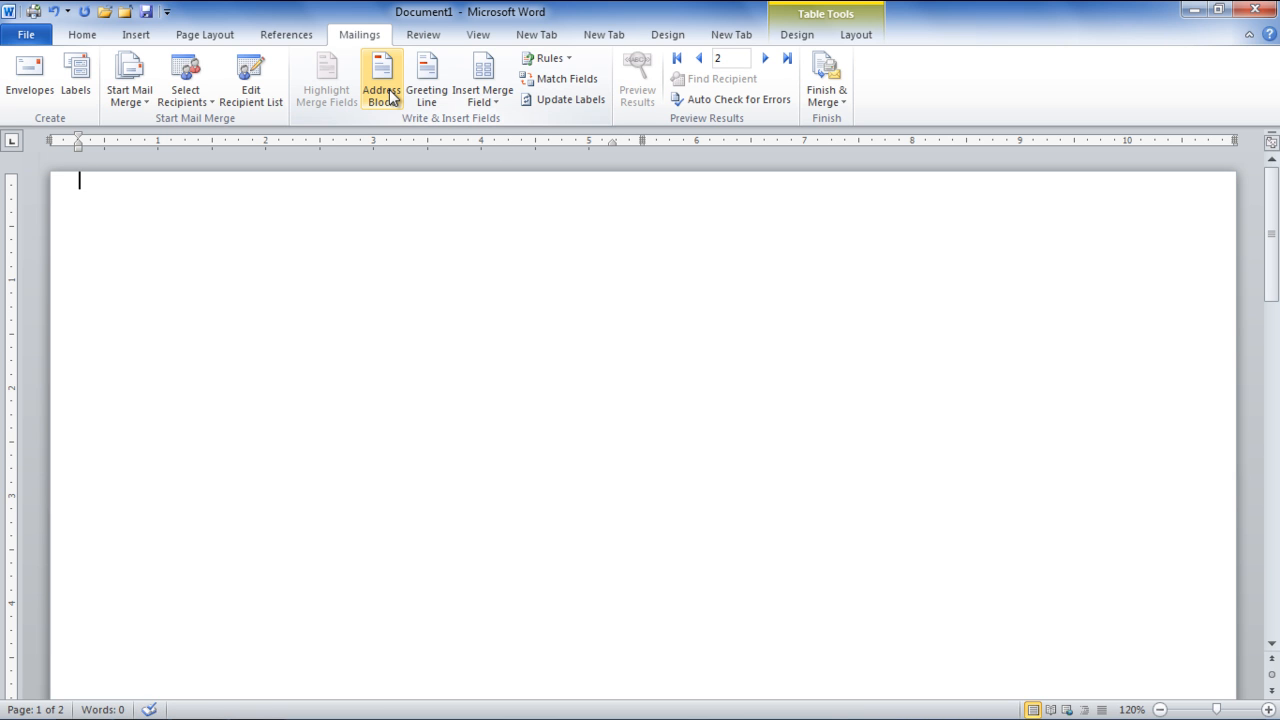
# - Insert a default Address Block into the label, previewing John Goodman's address
pyautogui.click(381, 80)
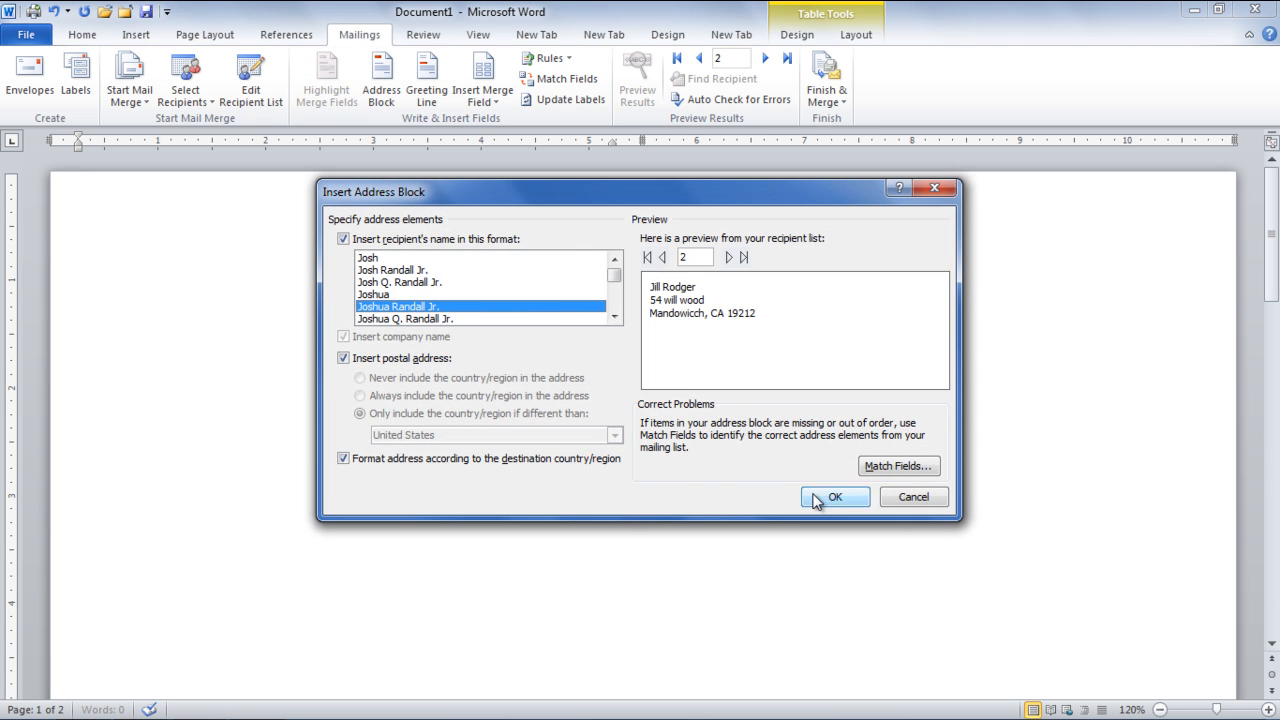
pyautogui.click(835, 497)
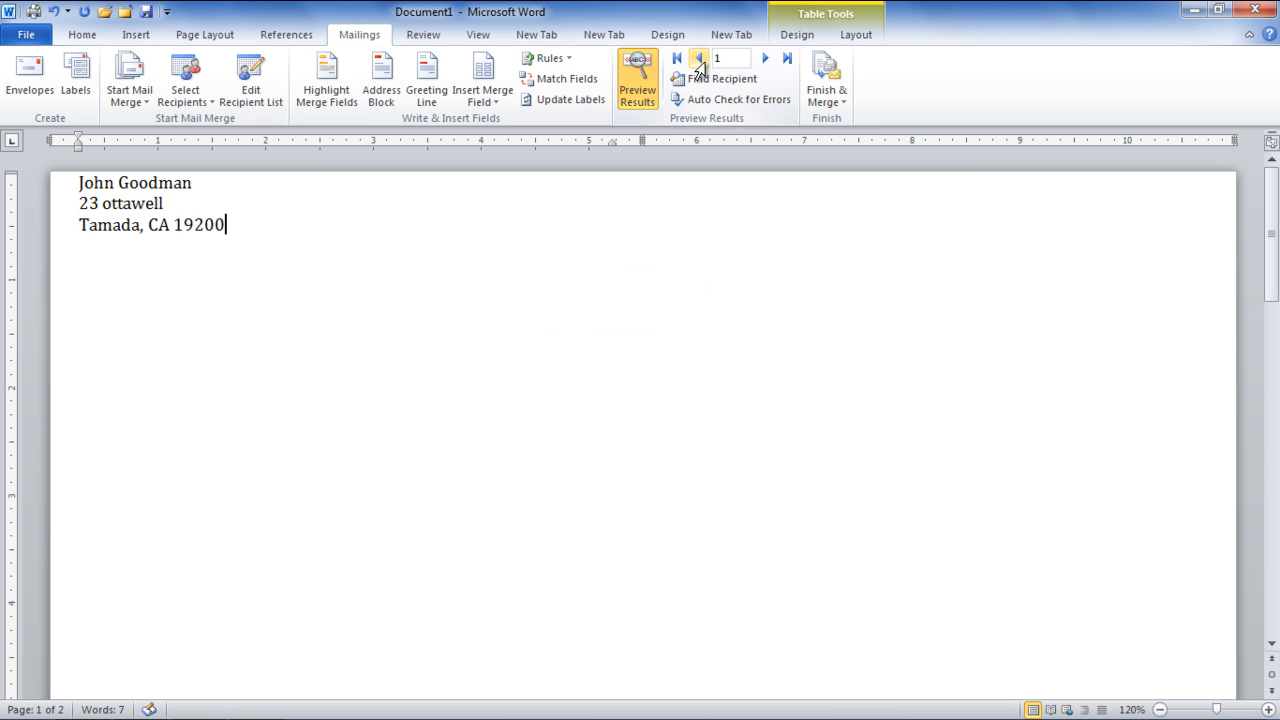
pyautogui.moveTo(825, 120)
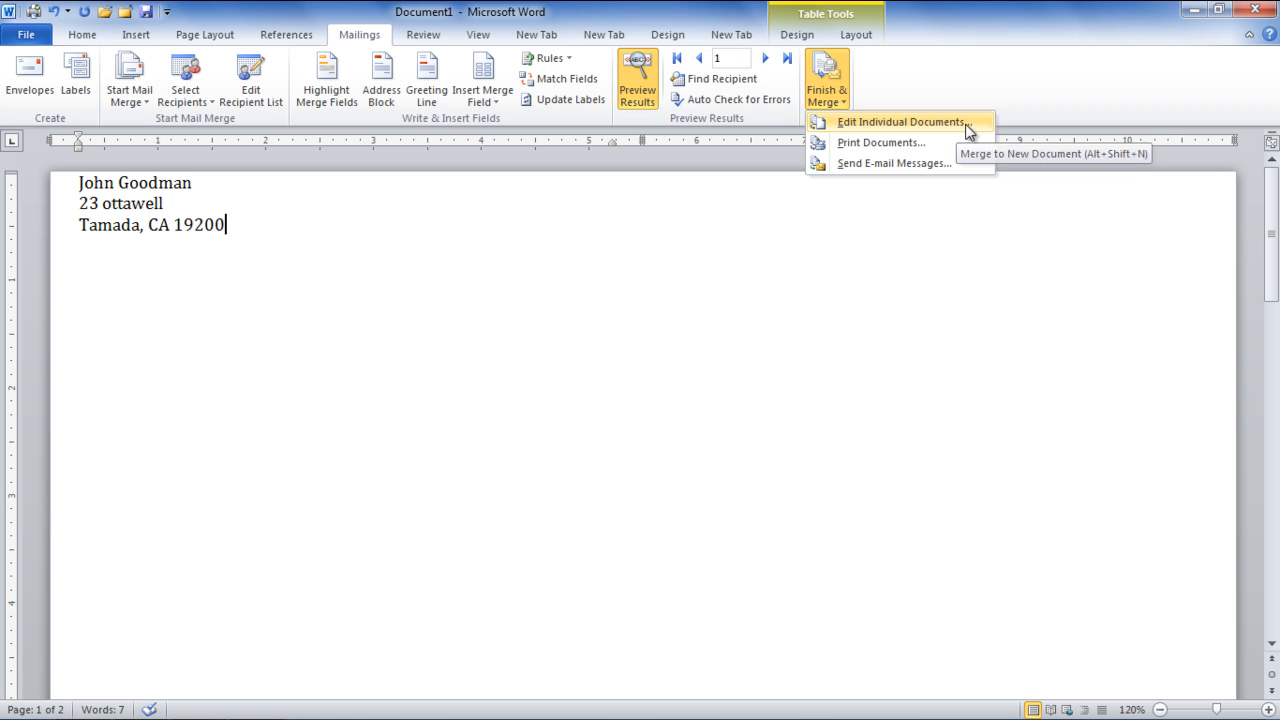
pyautogui.moveTo(892, 162)
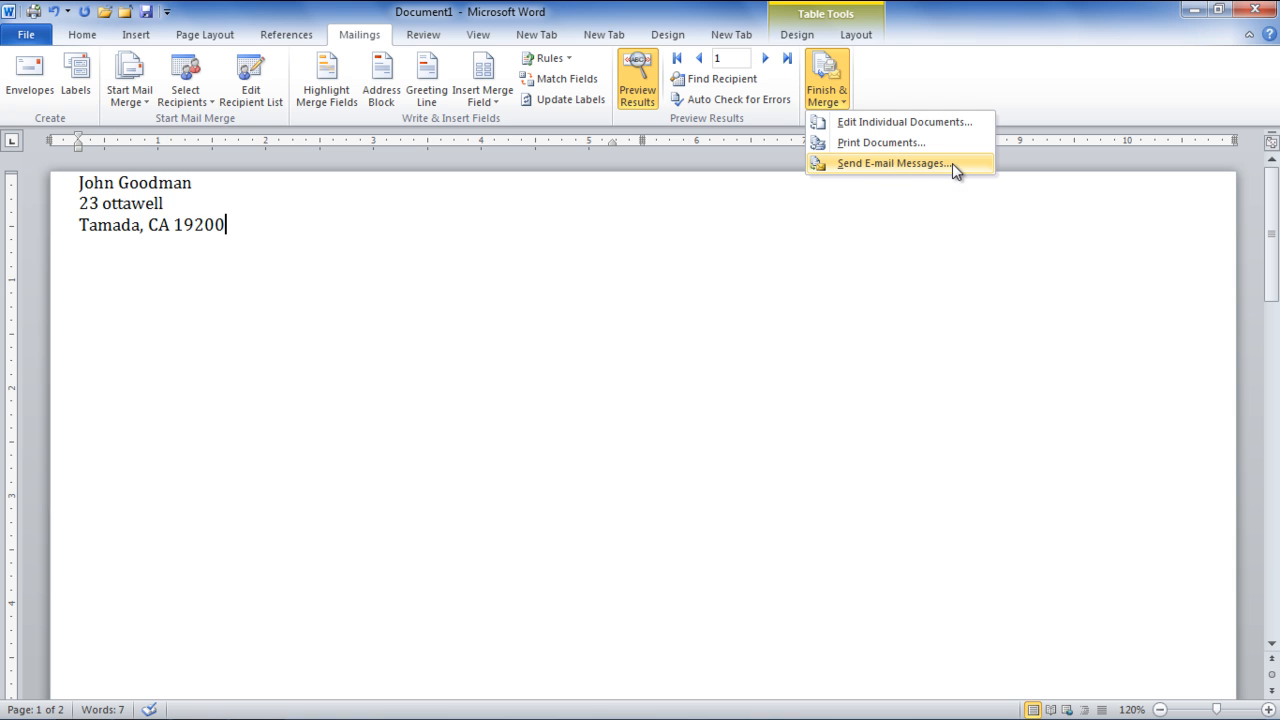
pyautogui.moveTo(925, 186)
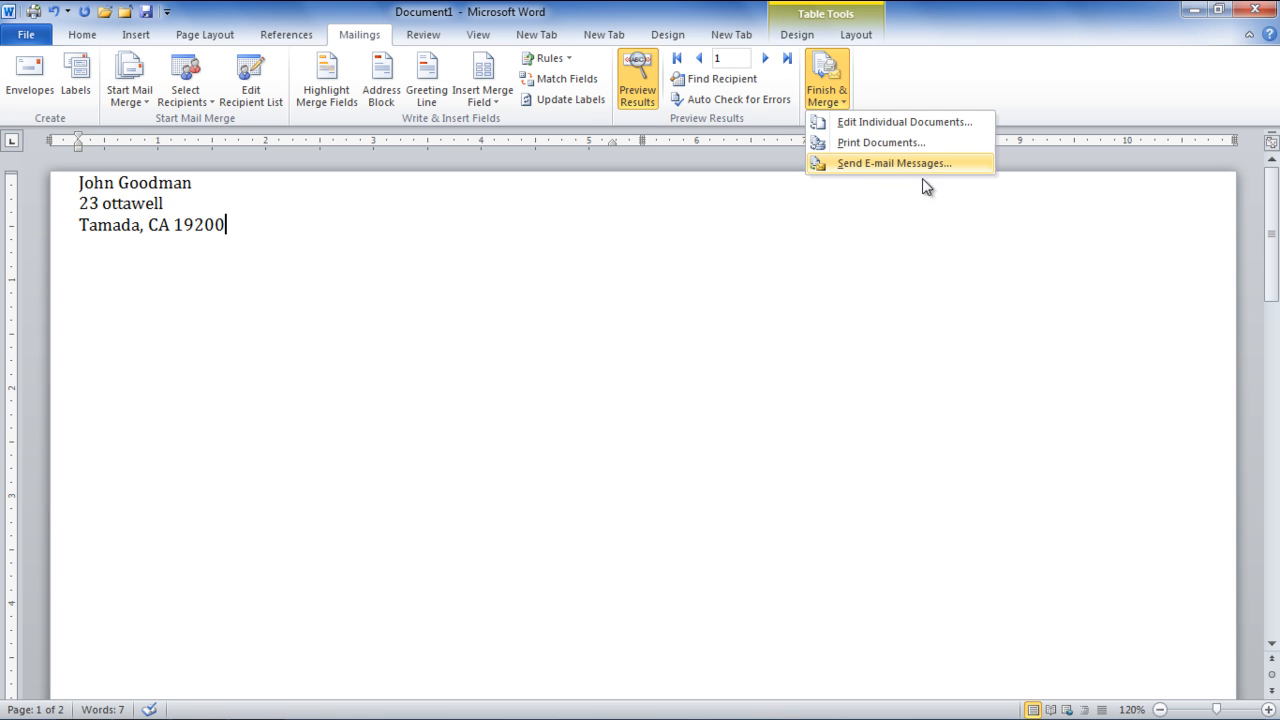